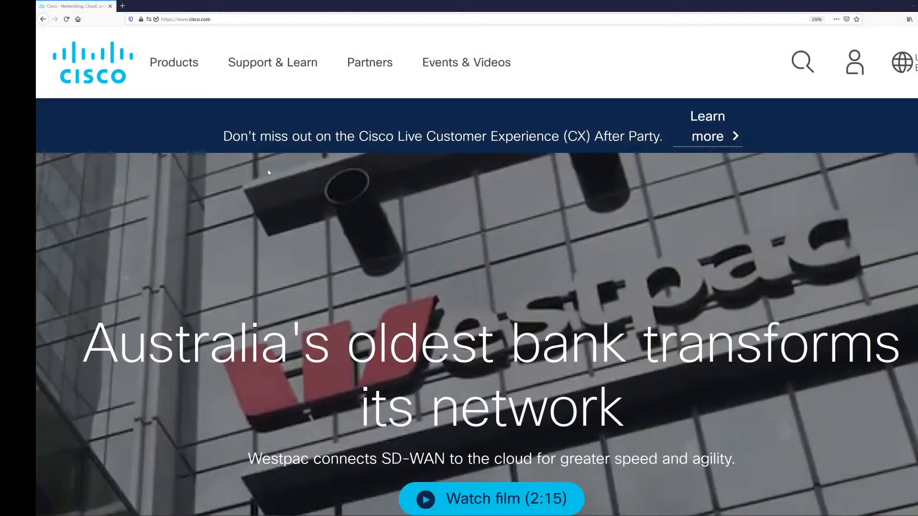
Browse the Training & Certifications page via the Certifications and Communities tabs down to the Certifications panel
scroll("down", 3)
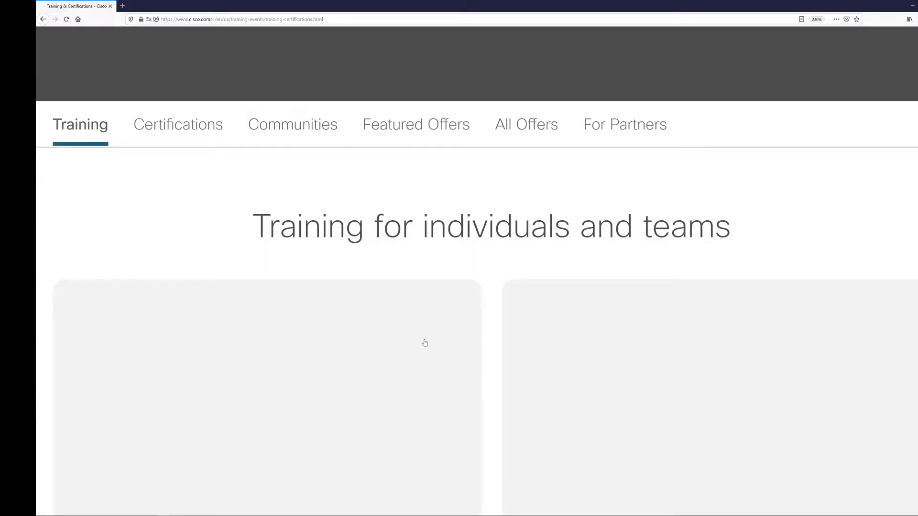
left_click(178, 124)
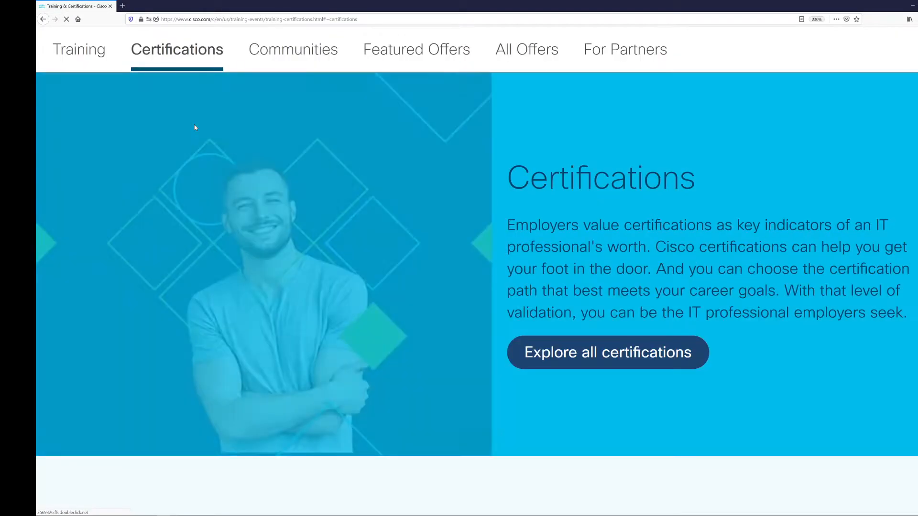
left_click(290, 49)
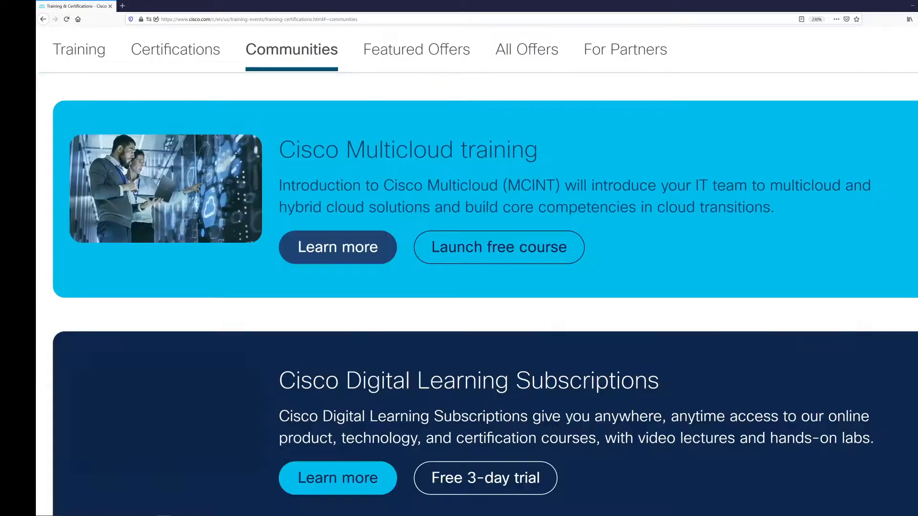
left_click(414, 49)
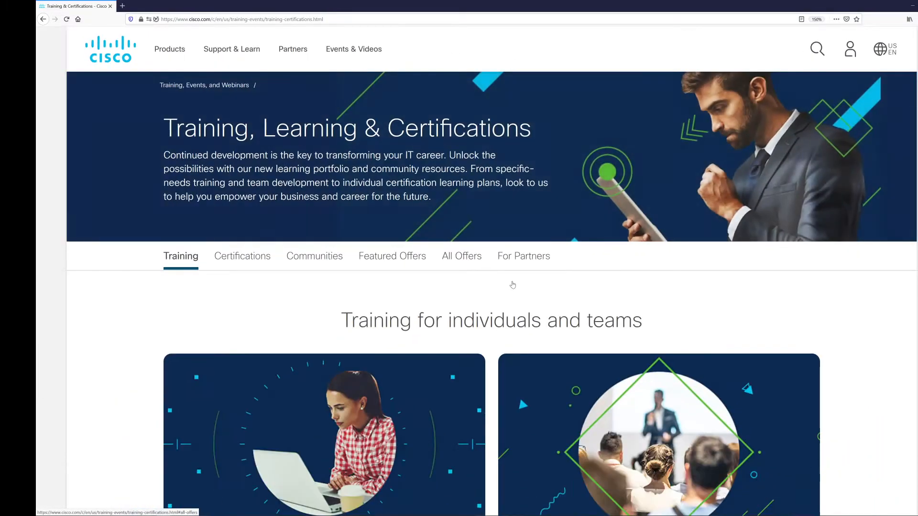
scroll("down", 3)
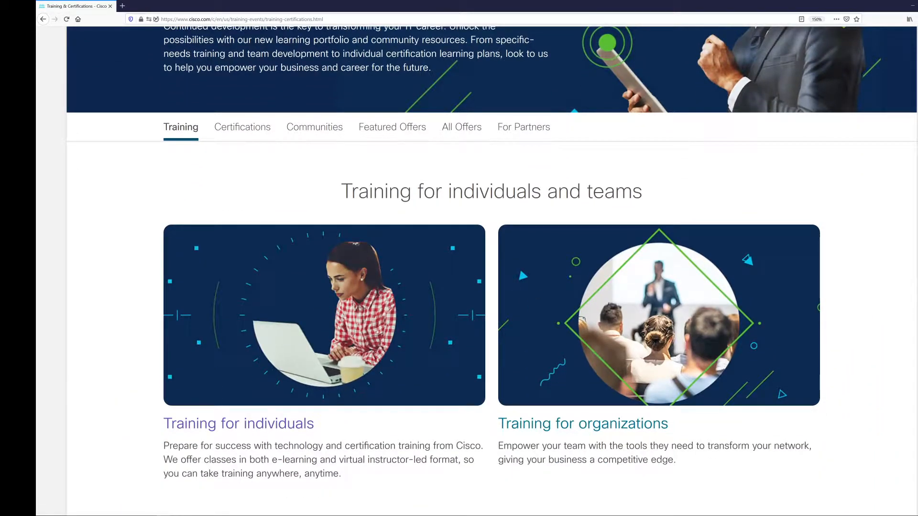
scroll("down", 3)
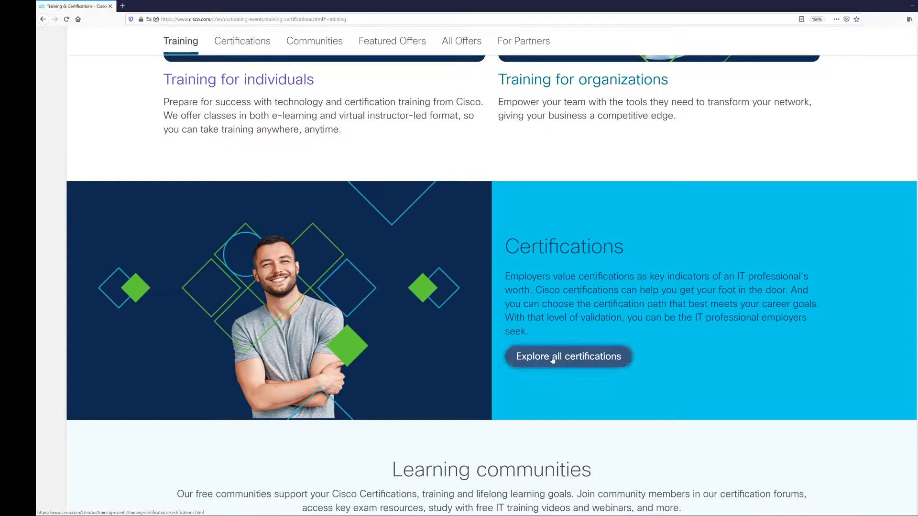
Explore all certifications and bring the Entry, Associate, Professional and Expert table into view
left_click(567, 356)
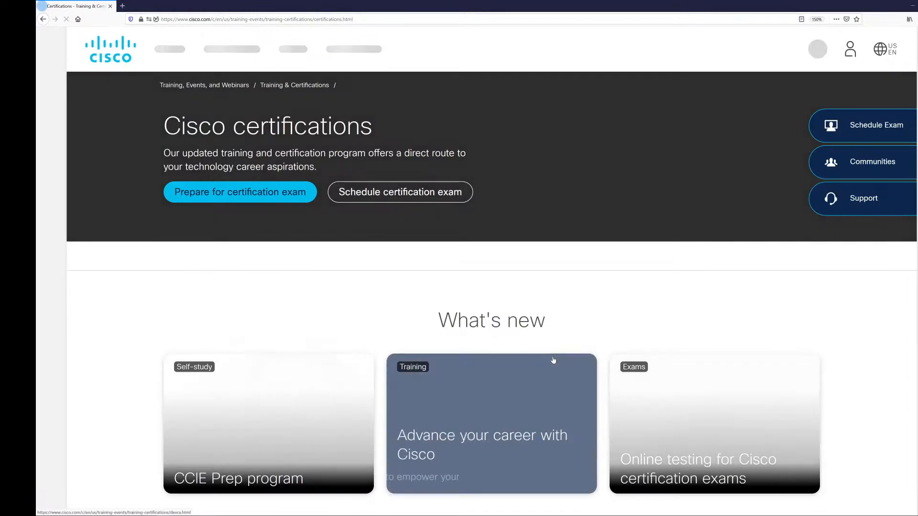
scroll("down", 3)
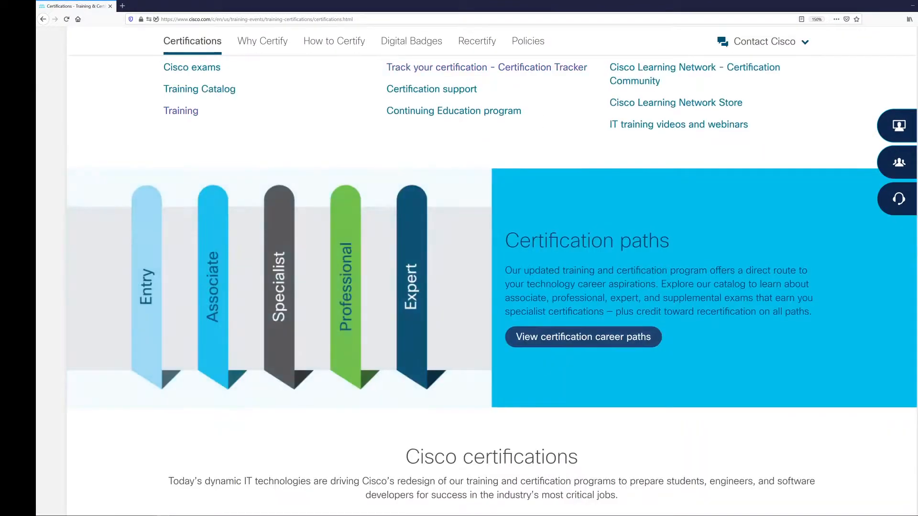
scroll("down", 3)
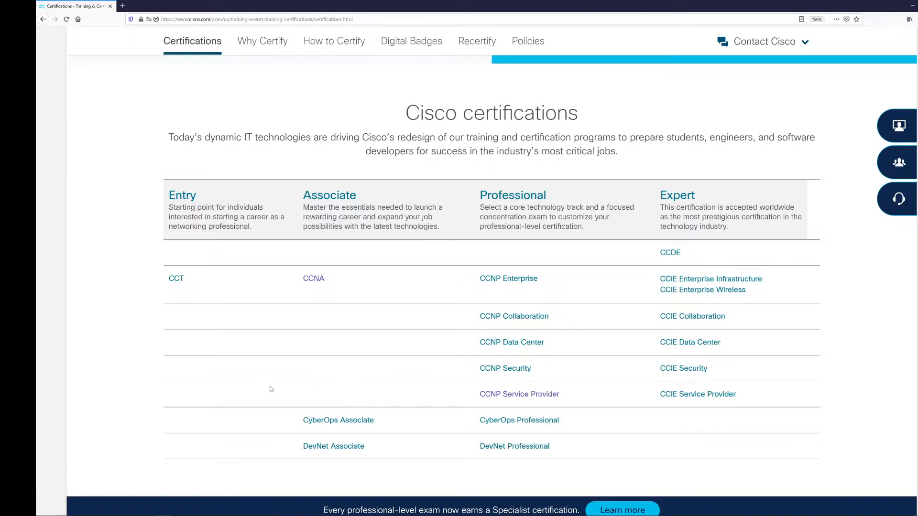
mouse_move(518, 394)
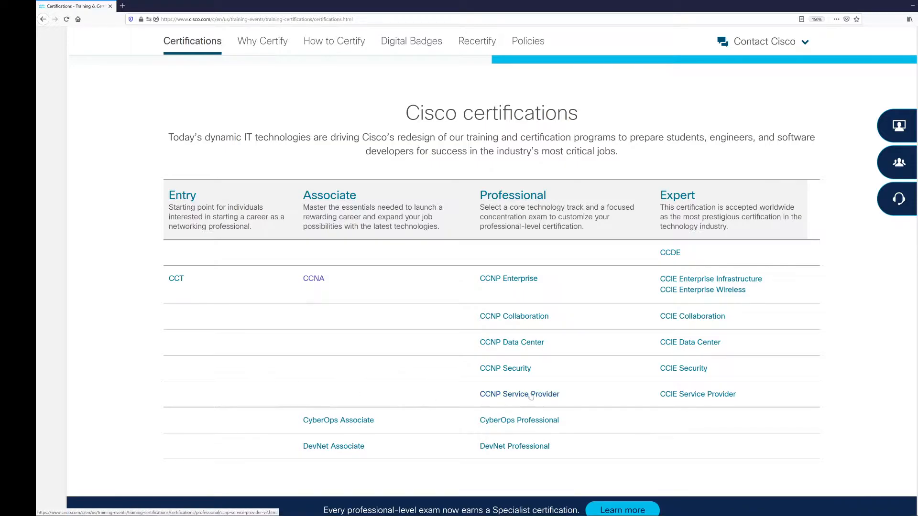
Open CCNP Service Provider and highlight the Core and Concentration exam rows in its exams table
left_click(518, 394)
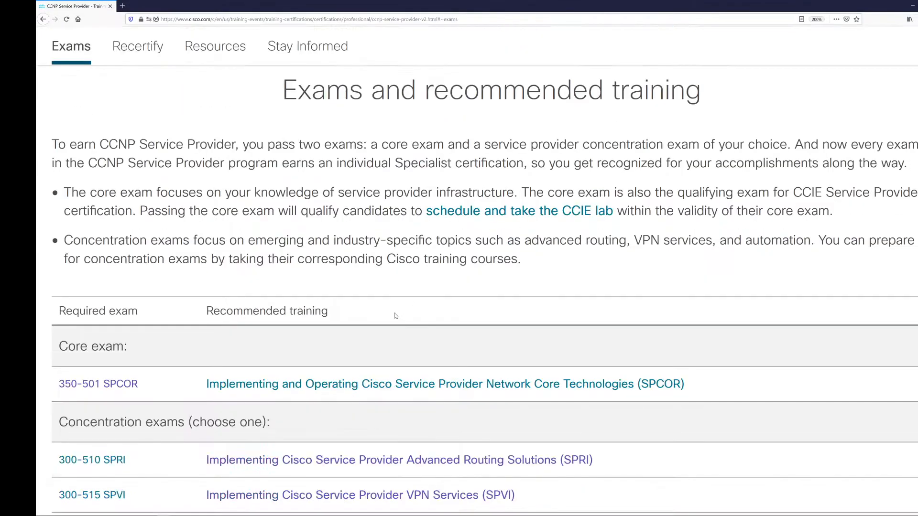
scroll("down", 3)
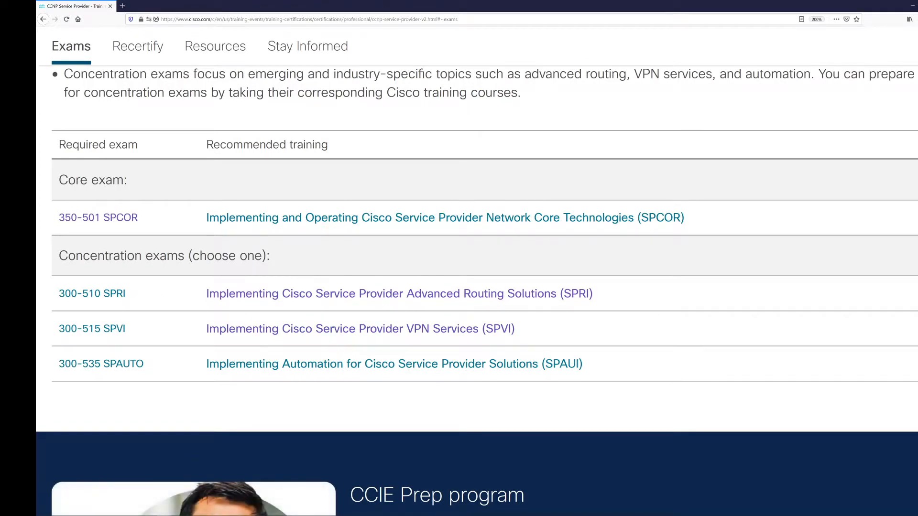
double_click(73, 180)
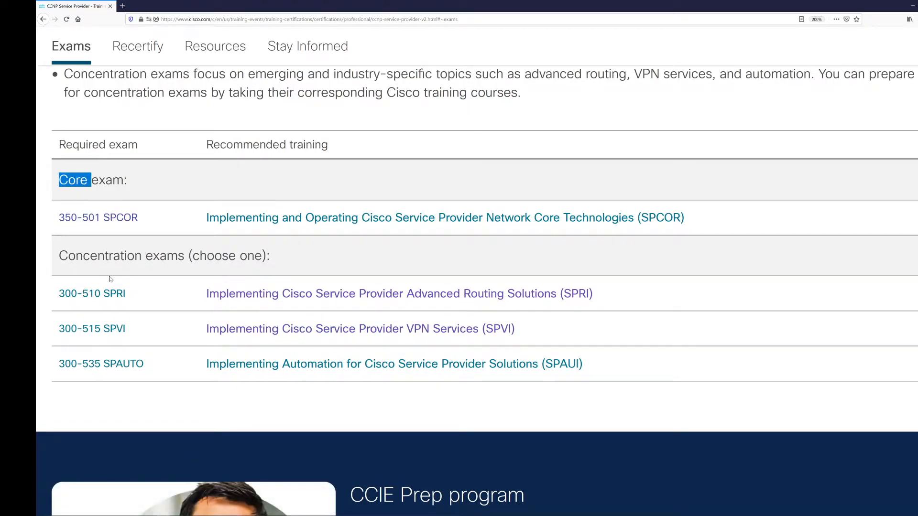
double_click(100, 257)
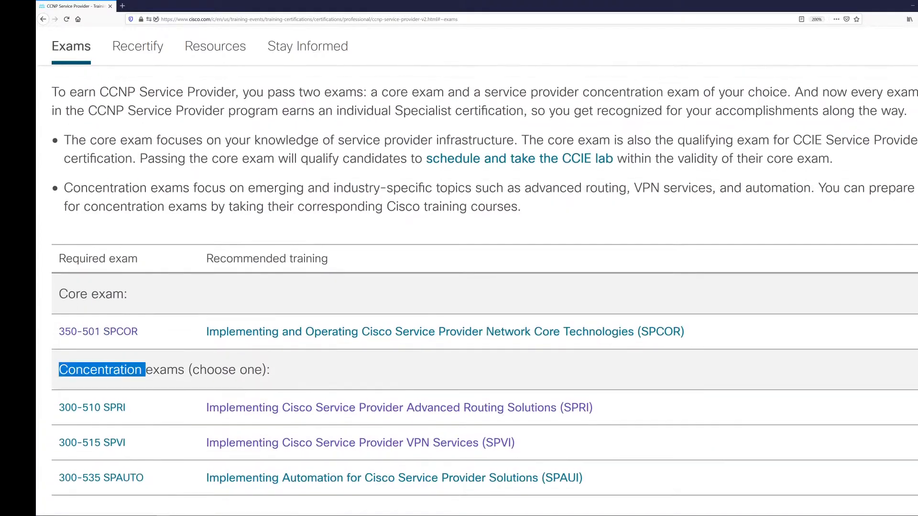
scroll("down", 3)
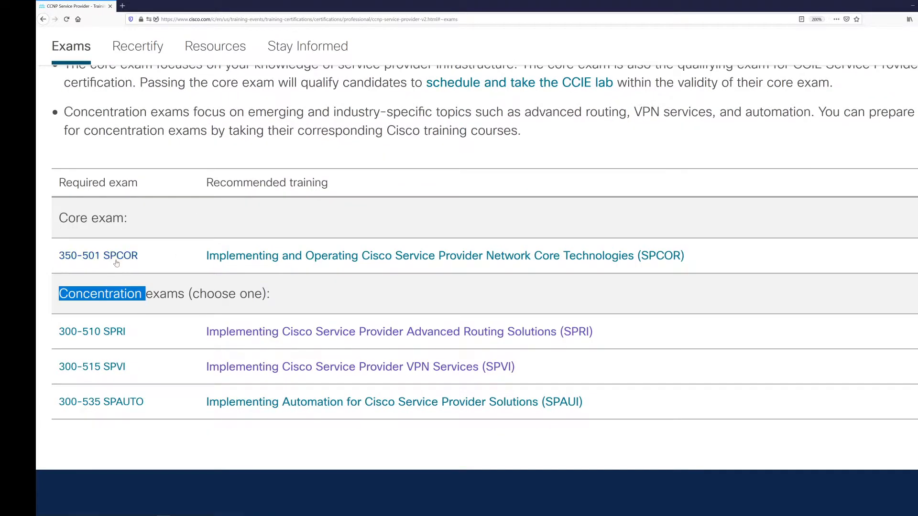
mouse_move(98, 257)
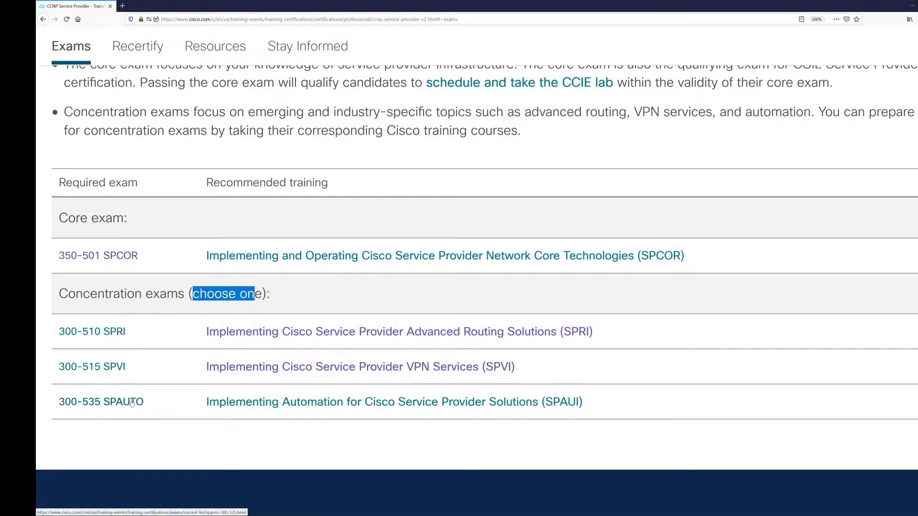
mouse_move(97, 256)
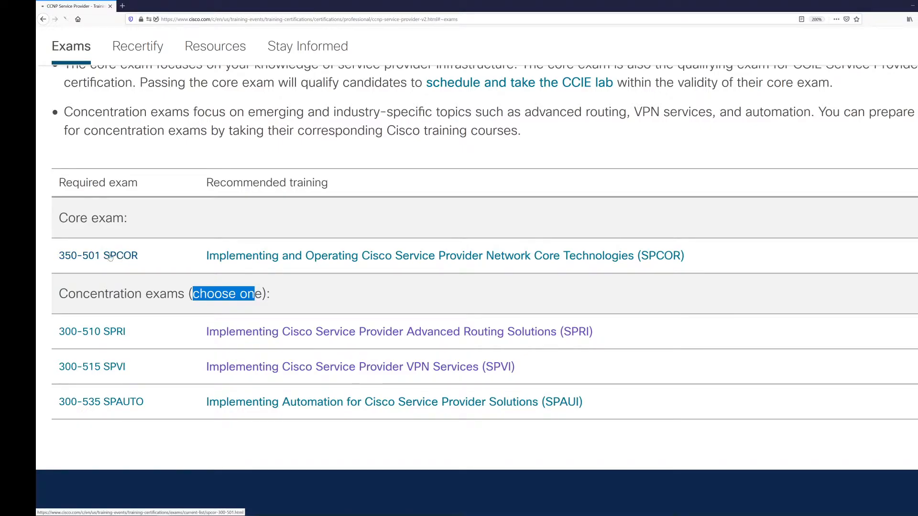
Open the 350-501 SPCOR exam details and its Exam topics card from Quick tasks
left_click(98, 255)
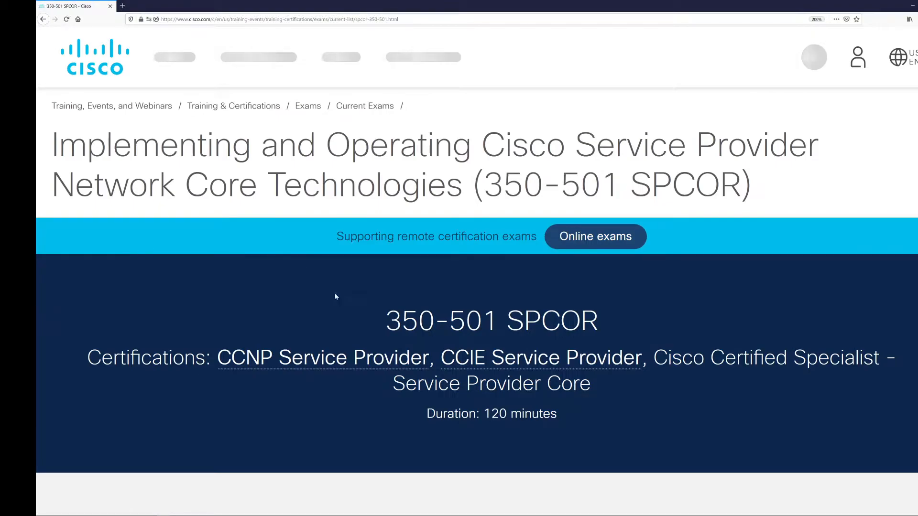
scroll("down", 3)
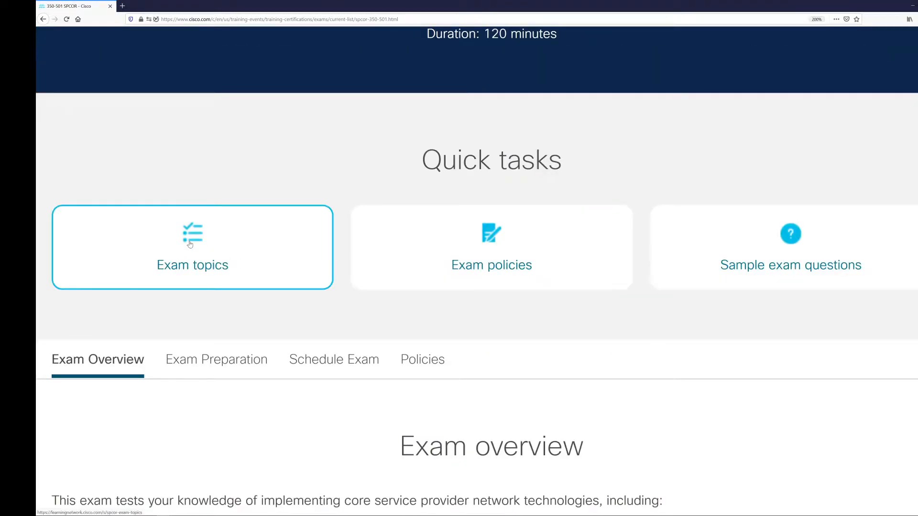
left_click(192, 246)
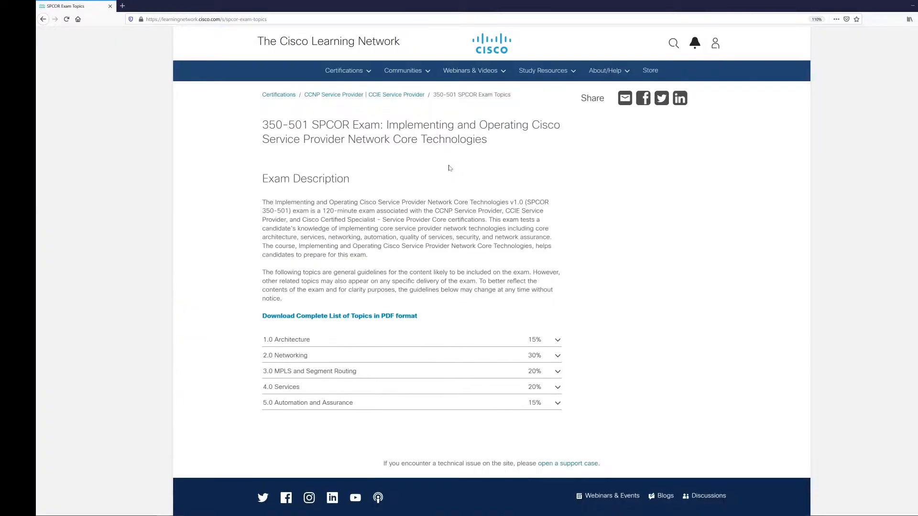
Review the five SPCOR topic weights and highlight the exam number 350-501 in the title
scroll("down", 3)
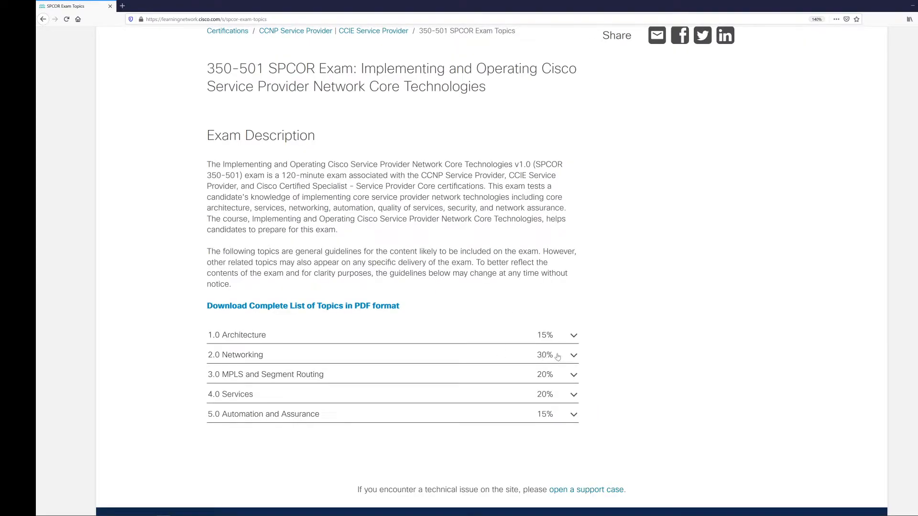
mouse_move(525, 356)
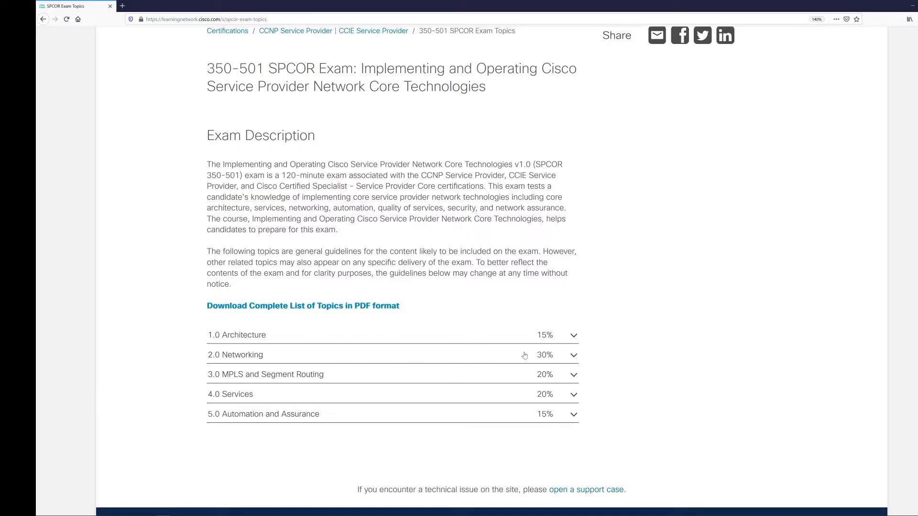
mouse_move(546, 358)
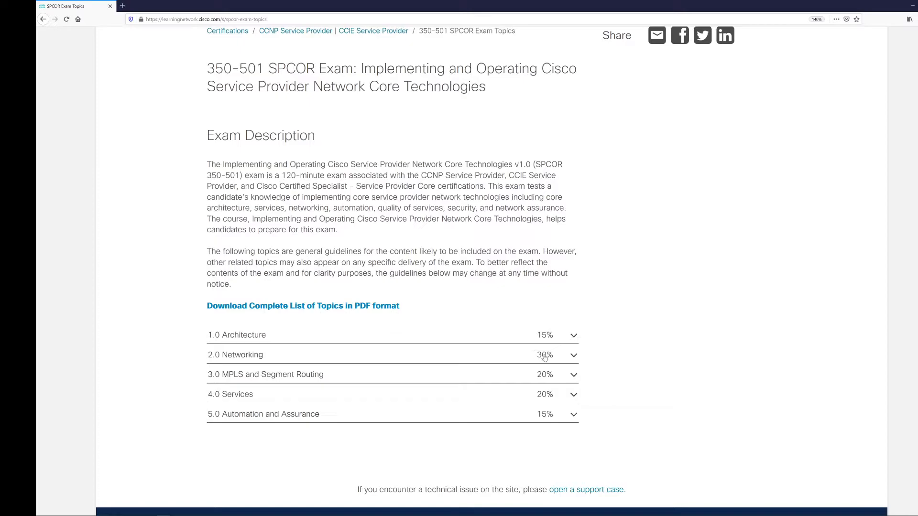
mouse_move(544, 375)
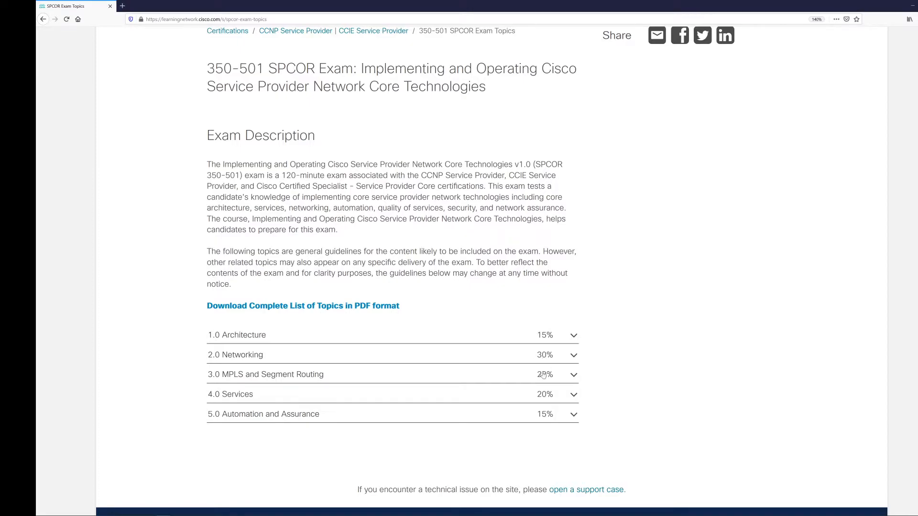
mouse_move(548, 397)
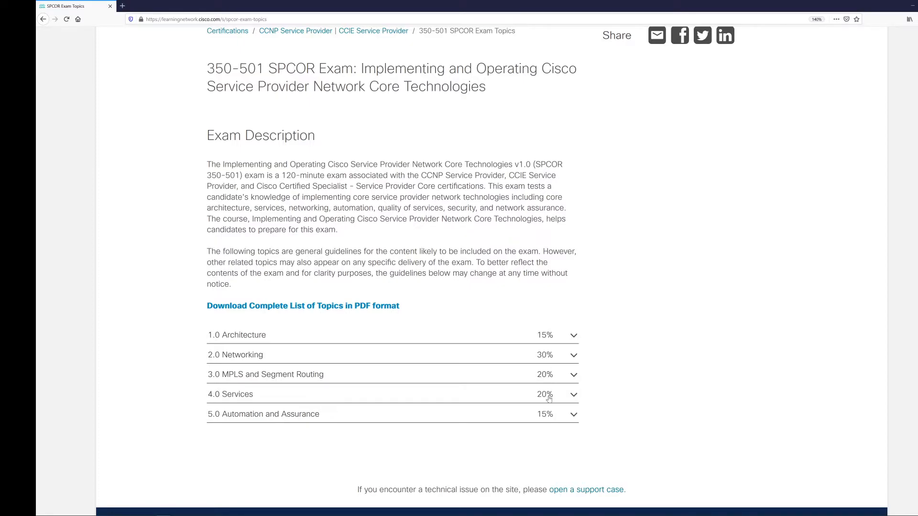
mouse_move(564, 344)
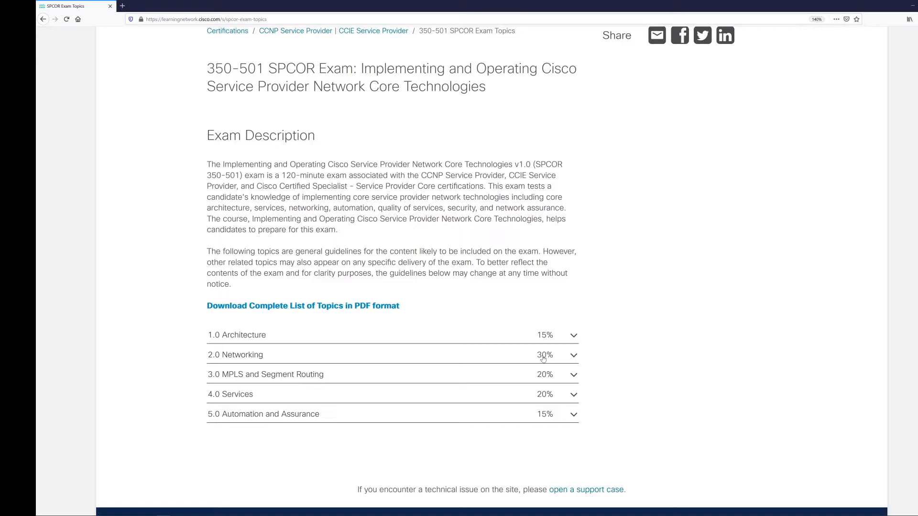
mouse_move(543, 394)
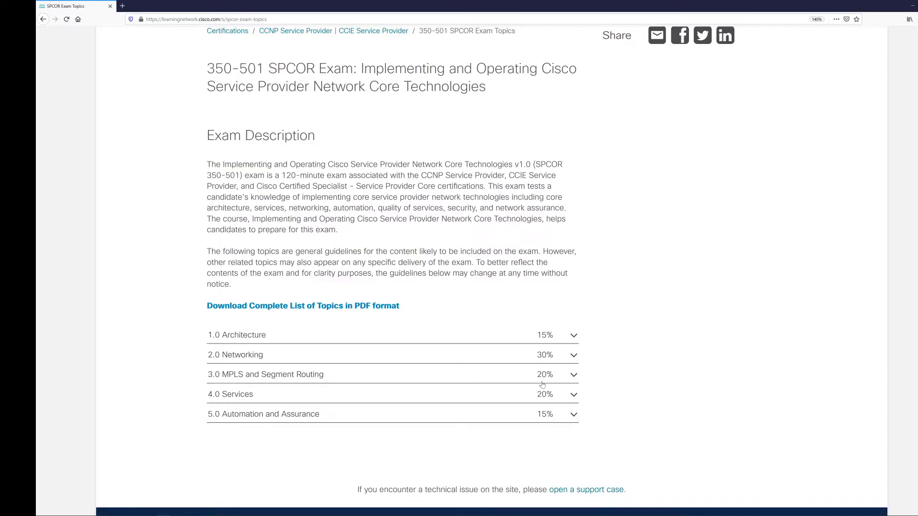
mouse_move(541, 398)
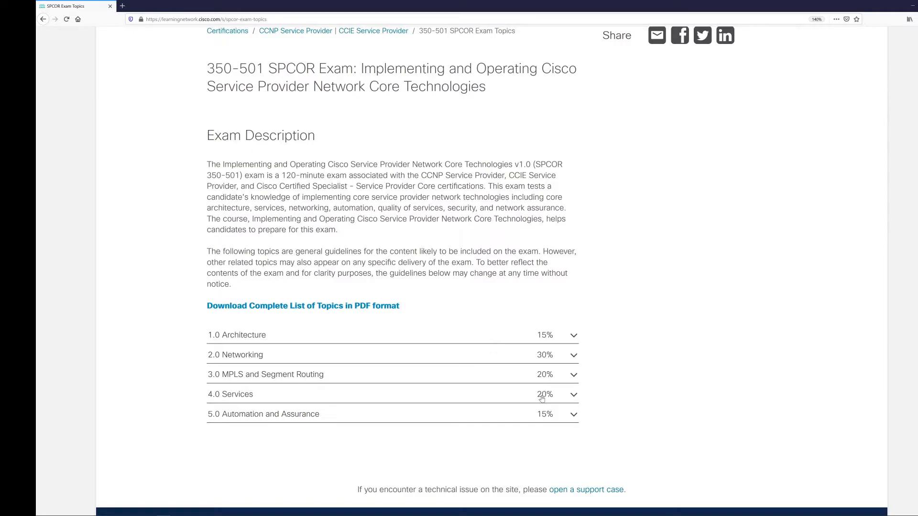
double_click(231, 69)
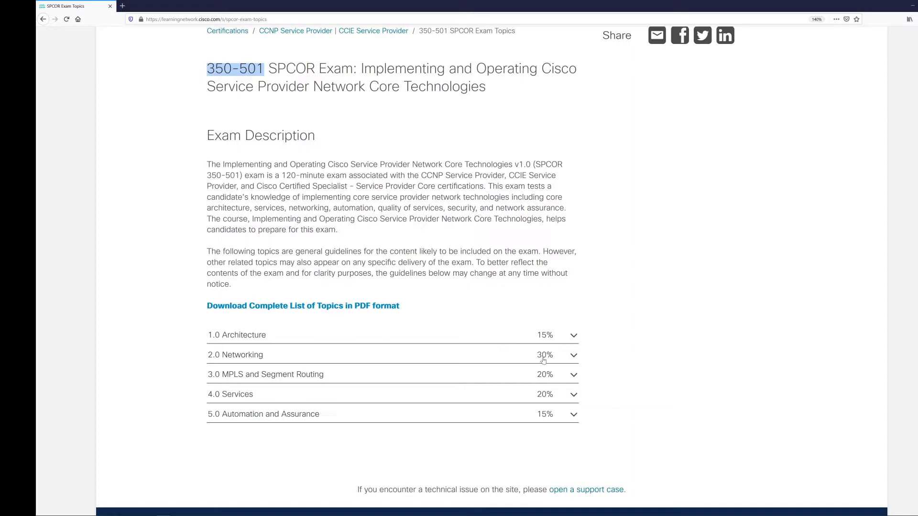
mouse_move(540, 396)
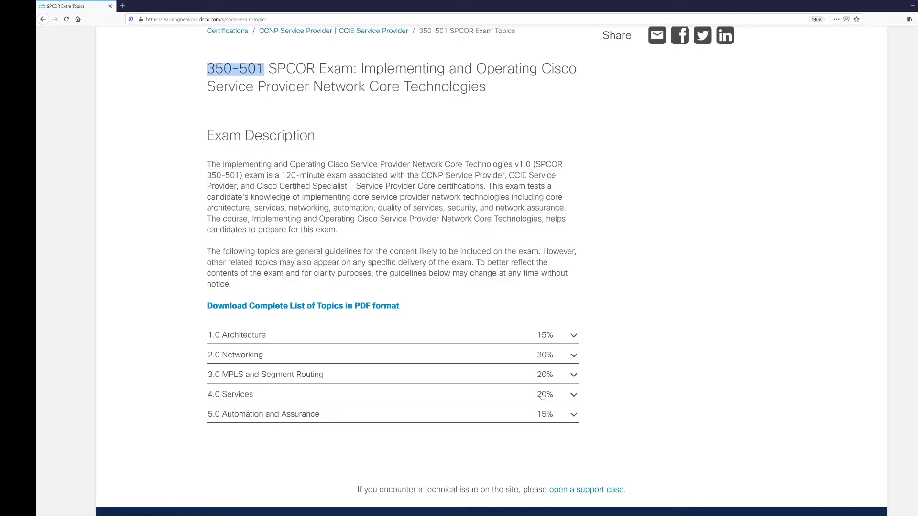
mouse_move(560, 354)
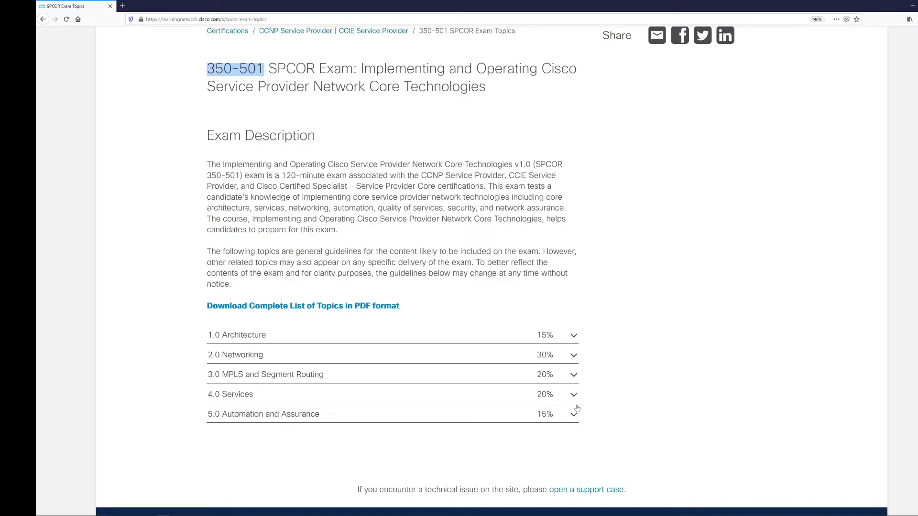
mouse_move(576, 360)
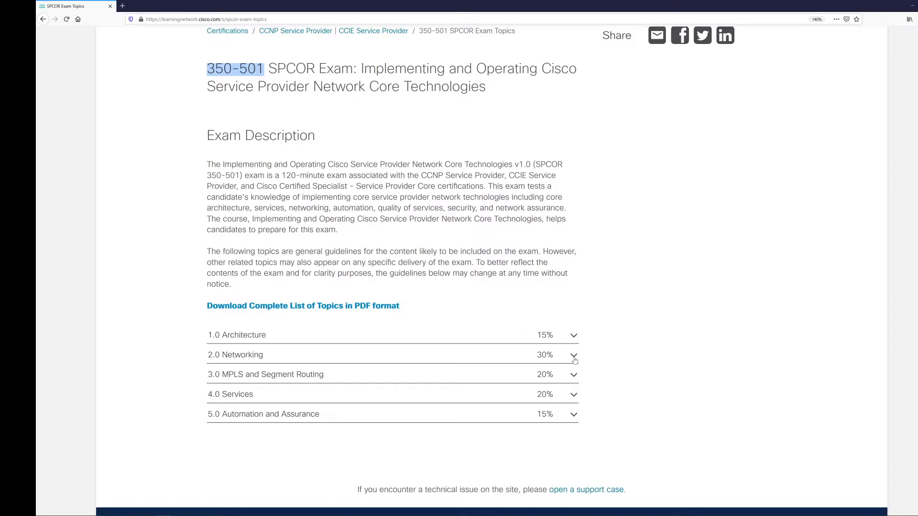
mouse_move(575, 356)
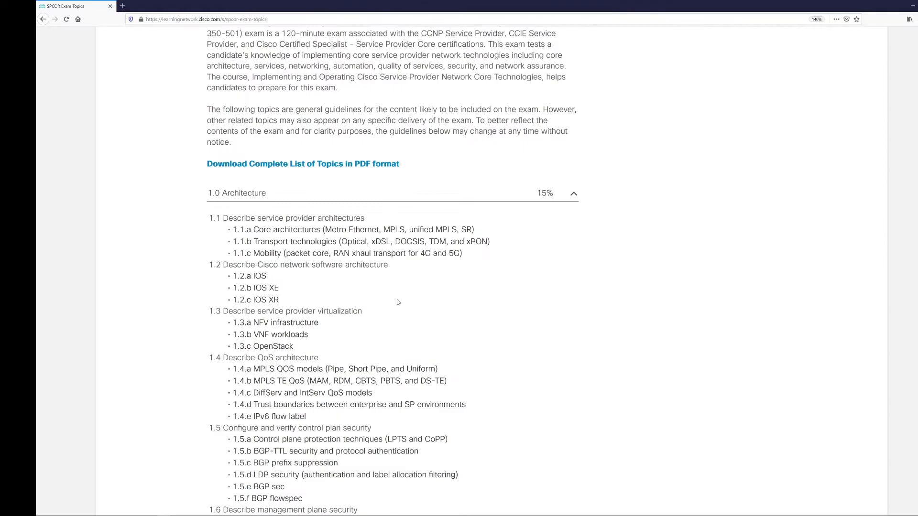
scroll("down", 3)
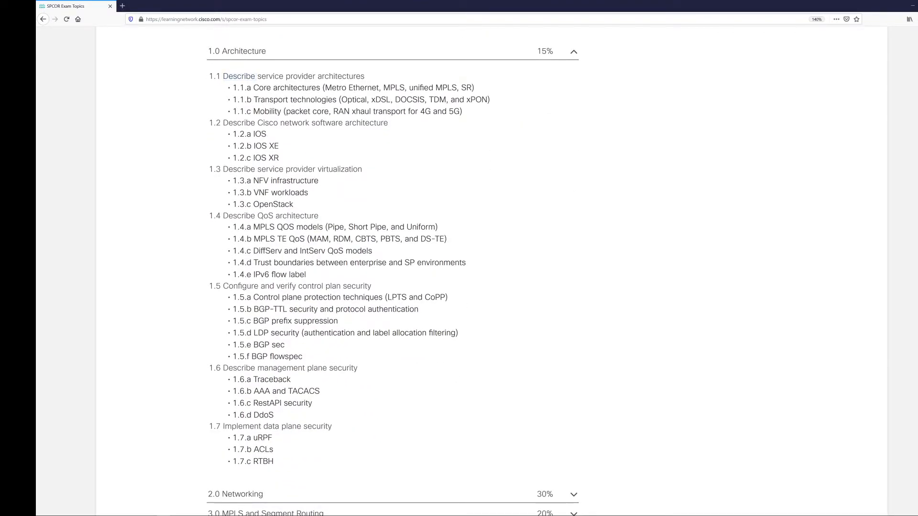
left_click_drag(224, 76, 462, 112)
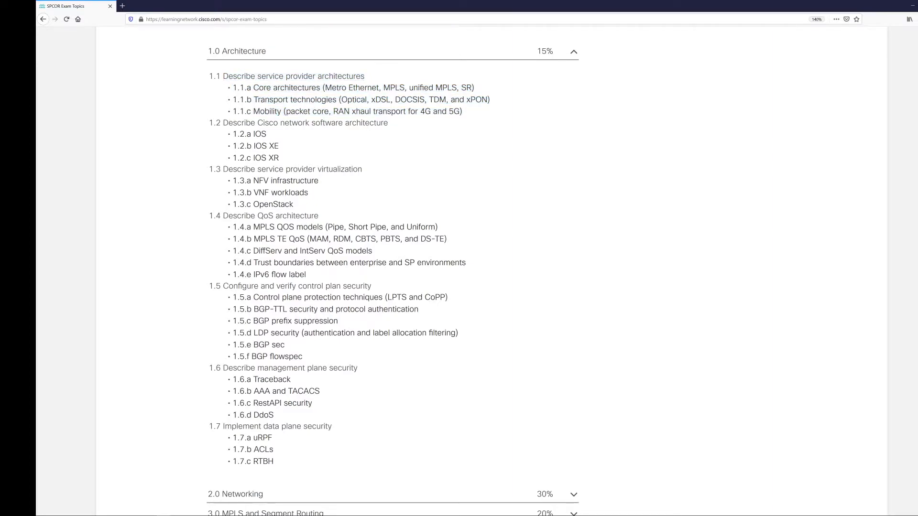
double_click(351, 87)
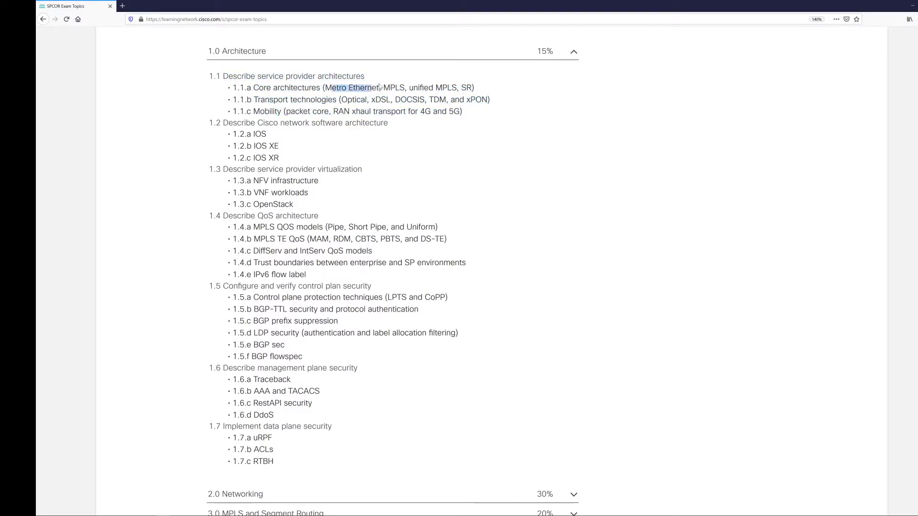
left_click_drag(326, 87, 473, 87)
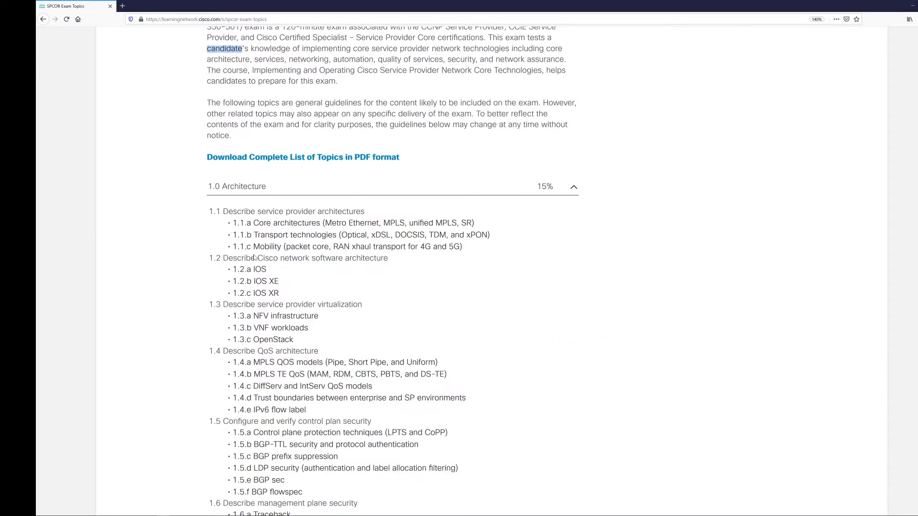
scroll("down", 3)
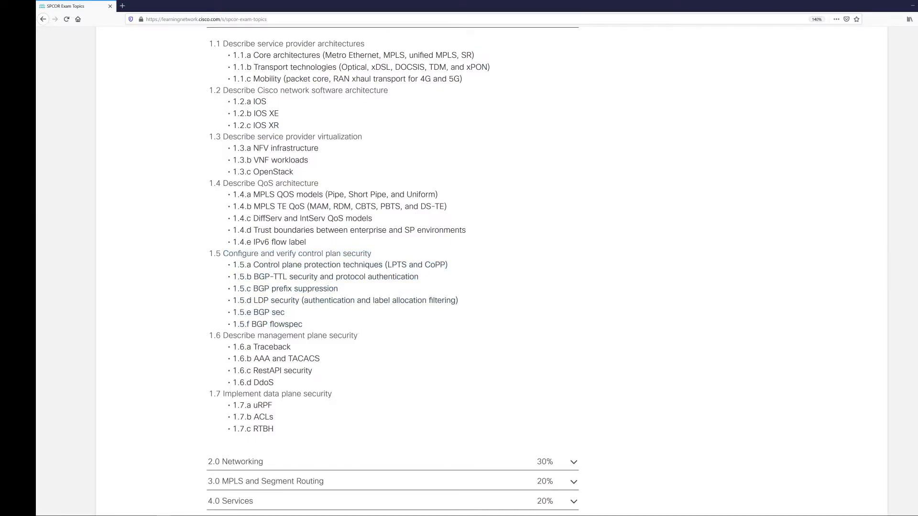
scroll("down", 3)
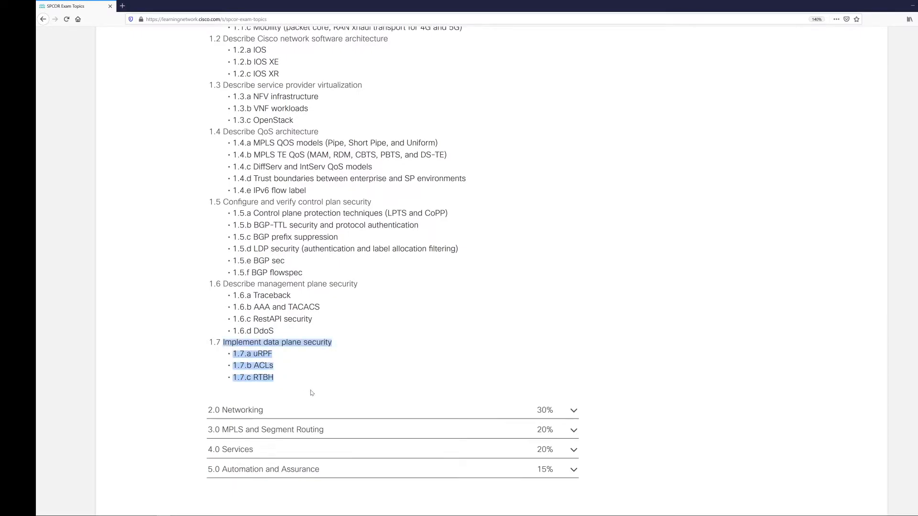
scroll("down", 3)
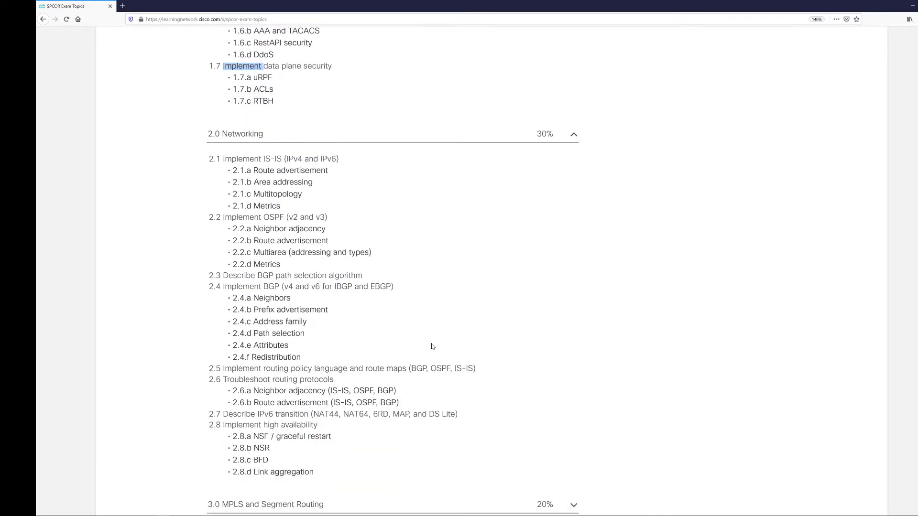
Highlight the Troubleshoot routing protocols topics under Networking, then expand 3.0 MPLS and Segment Routing
scroll("down", 3)
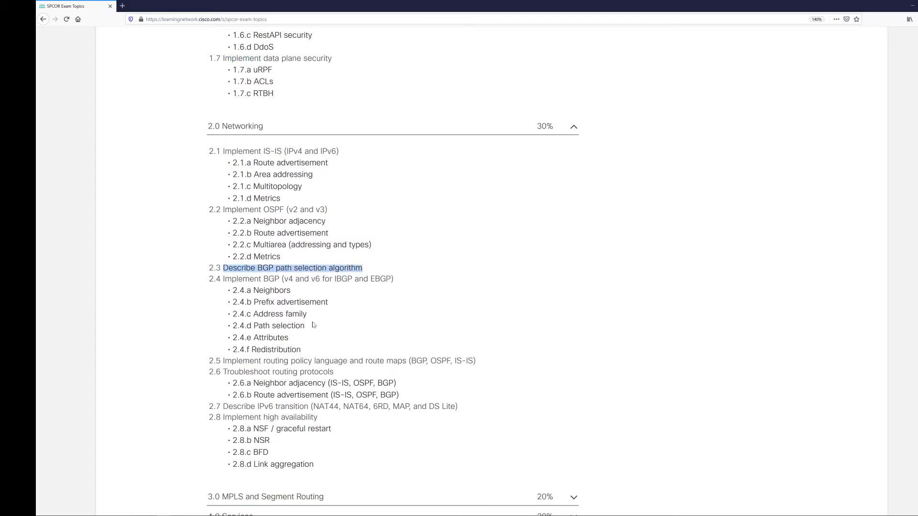
scroll("down", 3)
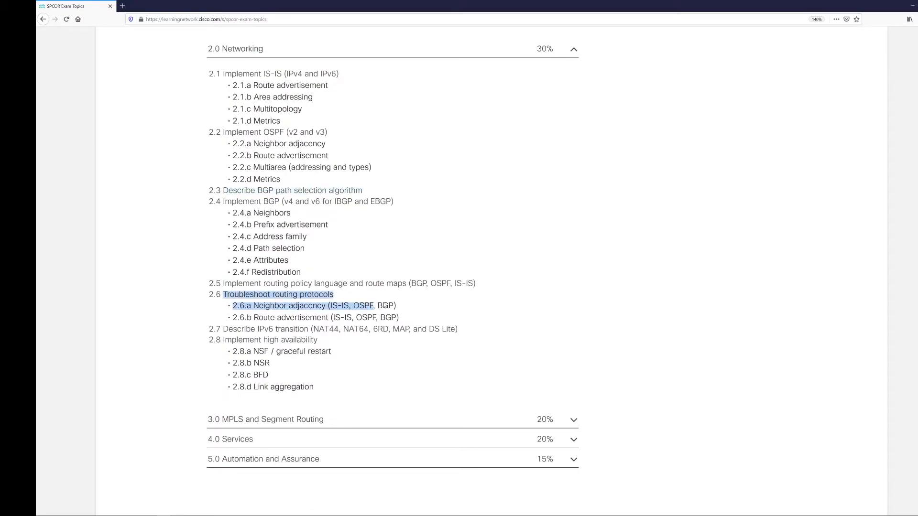
left_click_drag(375, 306, 399, 318)
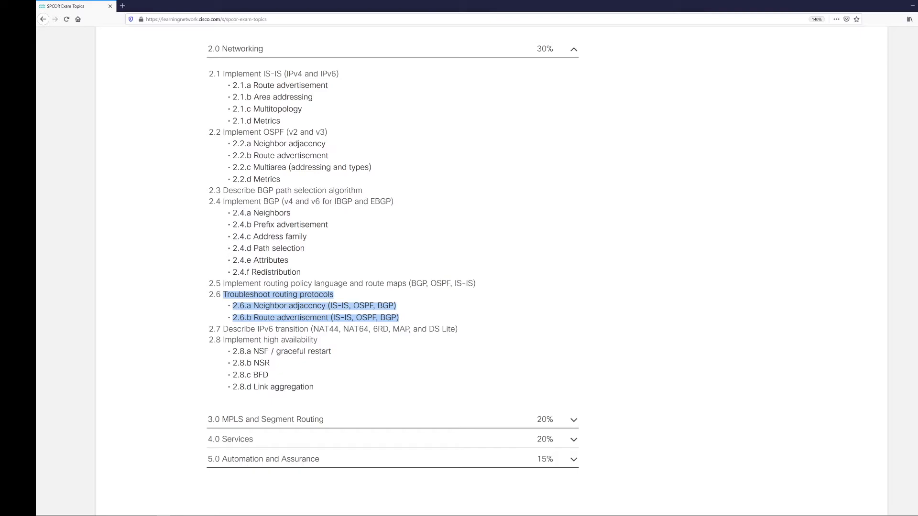
left_click(248, 300)
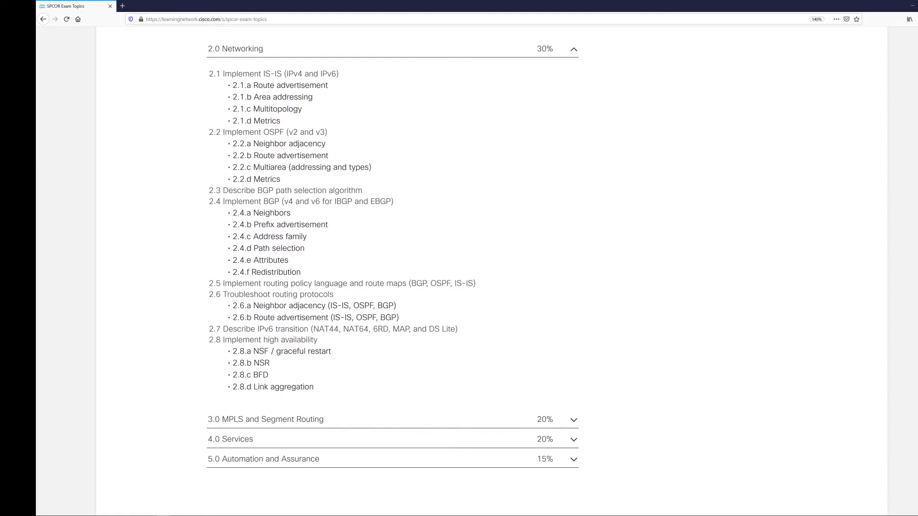
scroll("down", 3)
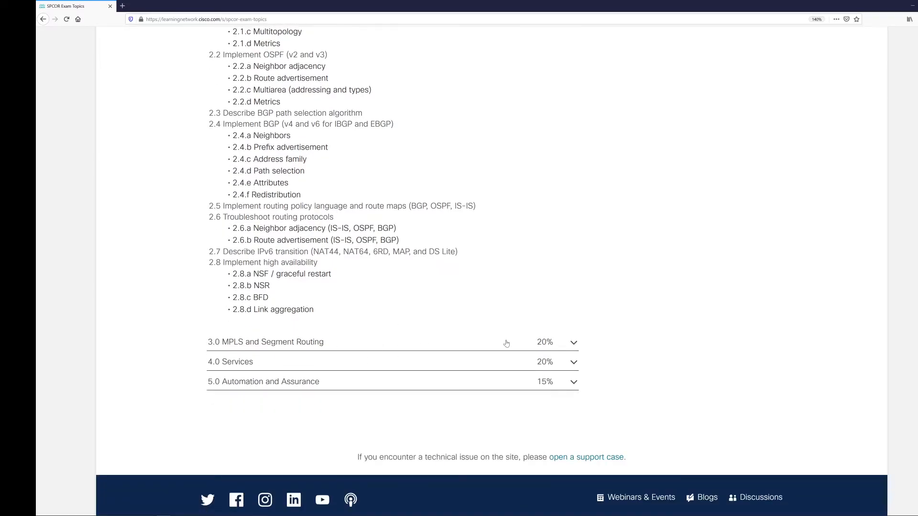
left_click(265, 343)
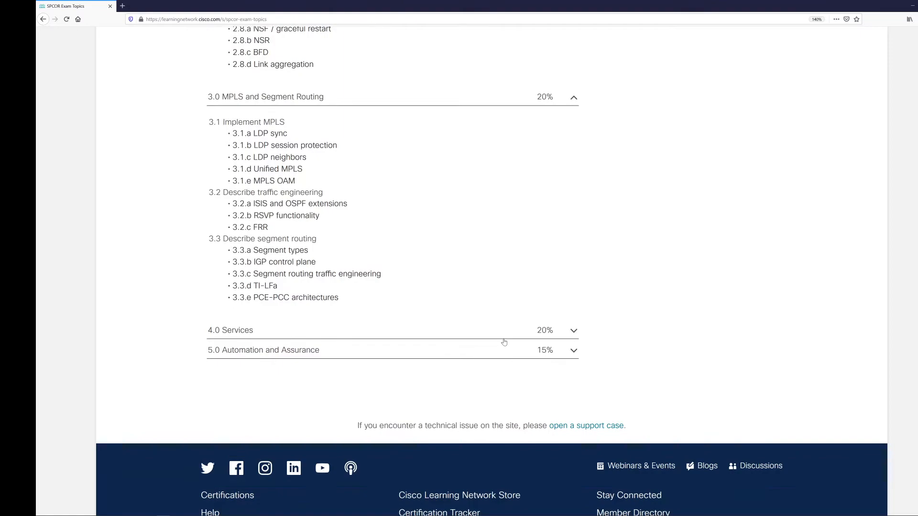
mouse_move(129, 38)
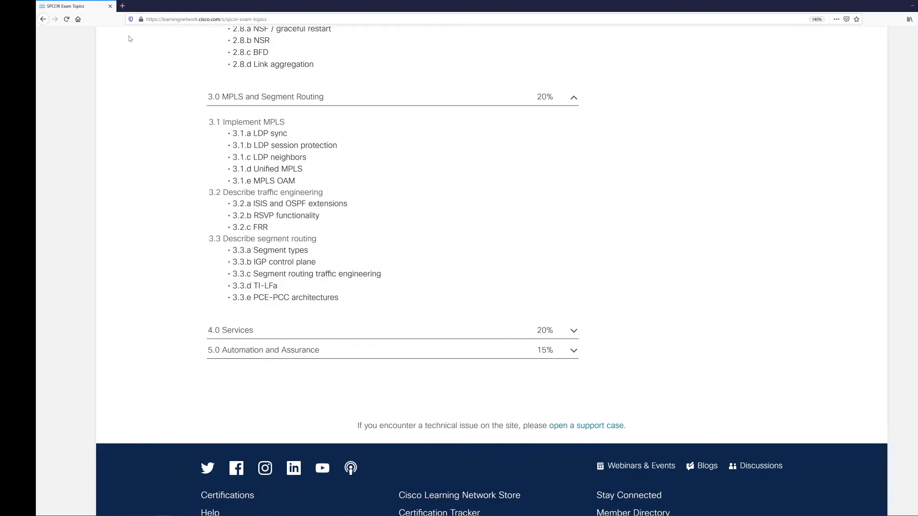